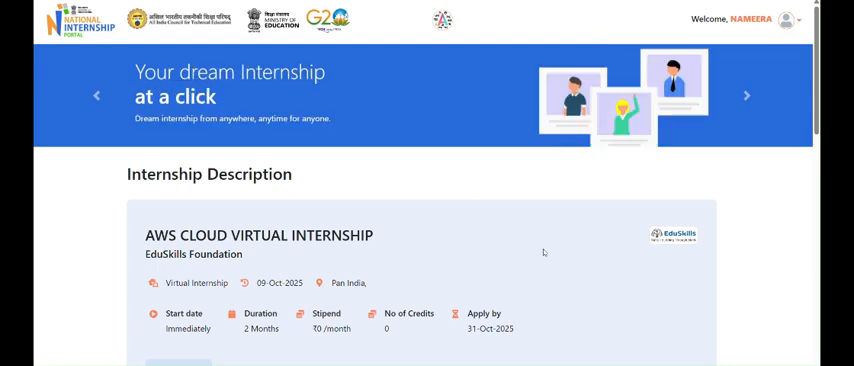
Step: Review the AWS Cloud Virtual Internship listing details down the page
scroll(down, 3)
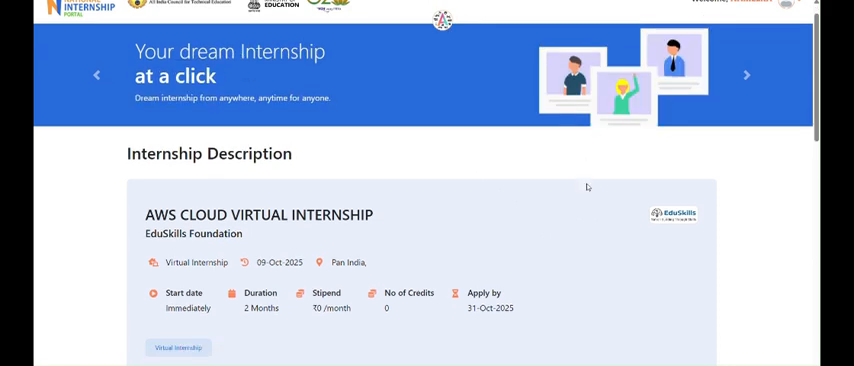
scroll(down, 3)
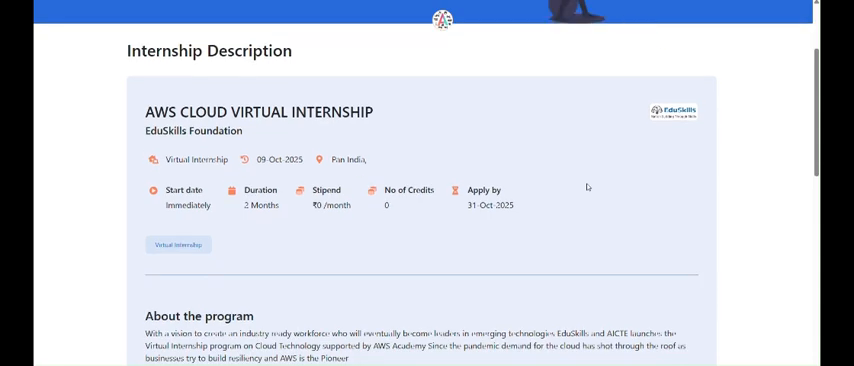
scroll(down, 3)
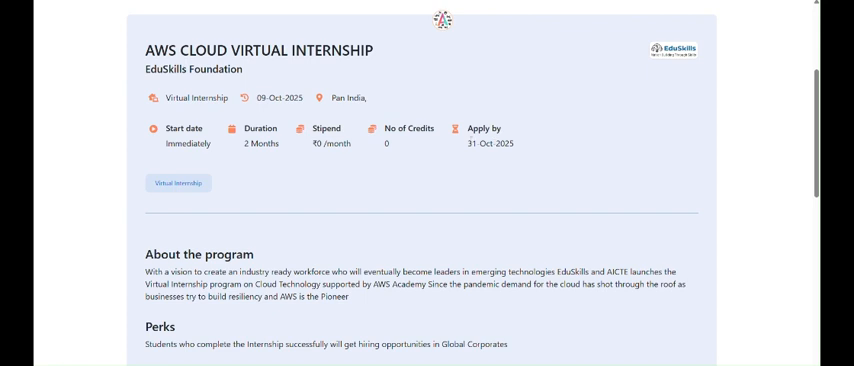
double_click(490, 143)
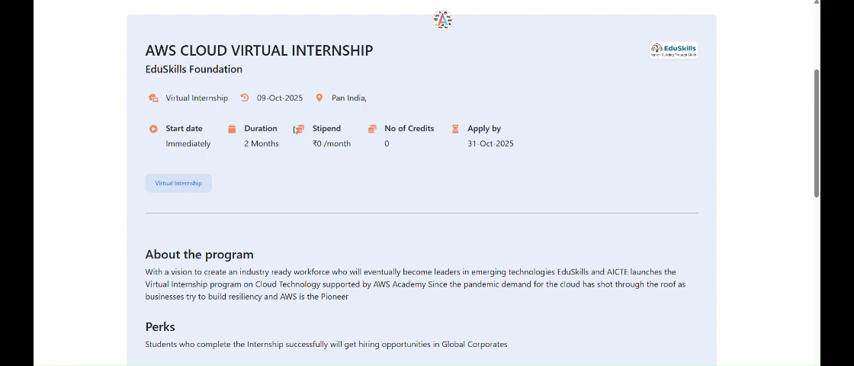
scroll(down, 3)
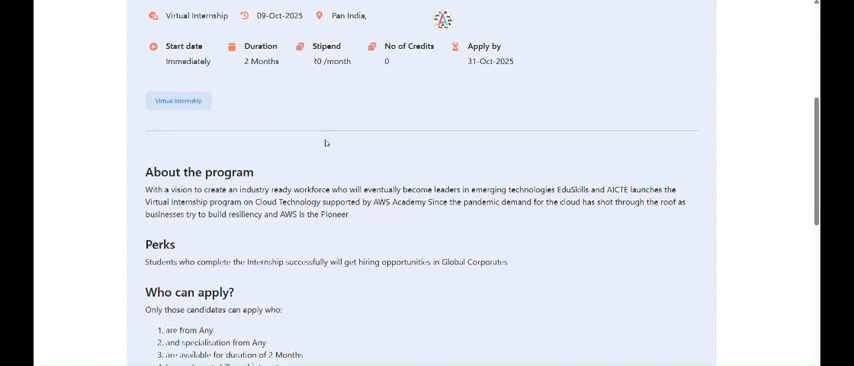
scroll(down, 3)
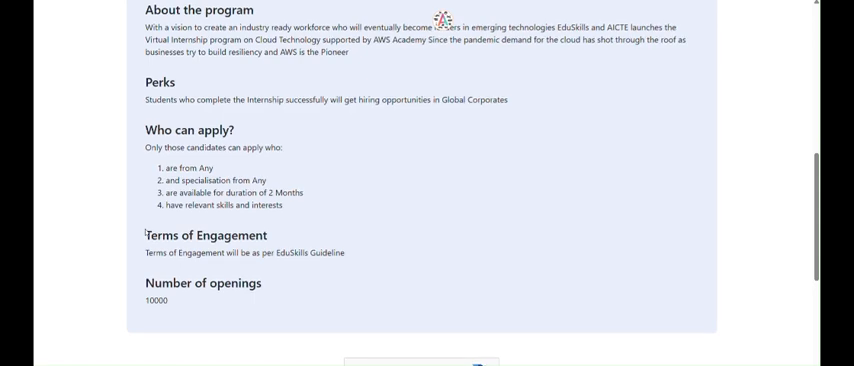
scroll(up, 3)
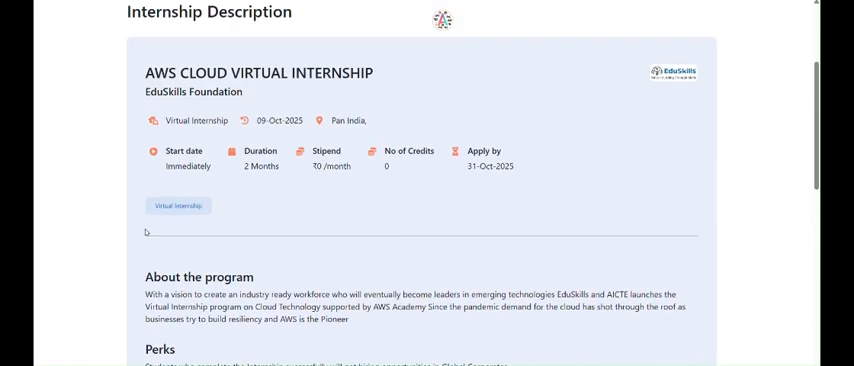
scroll(down, 3)
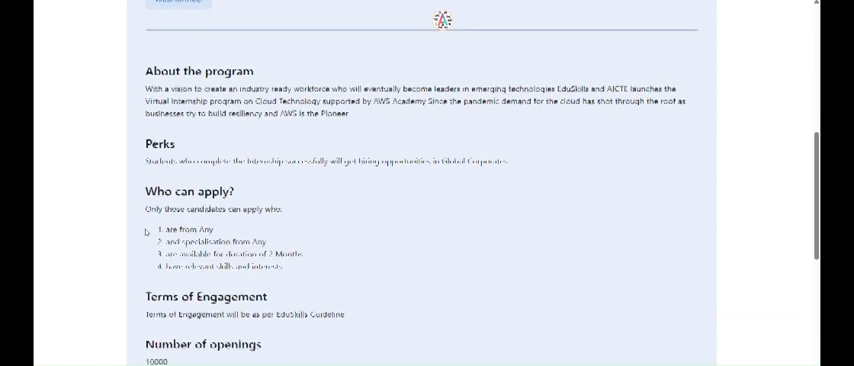
scroll(down, 3)
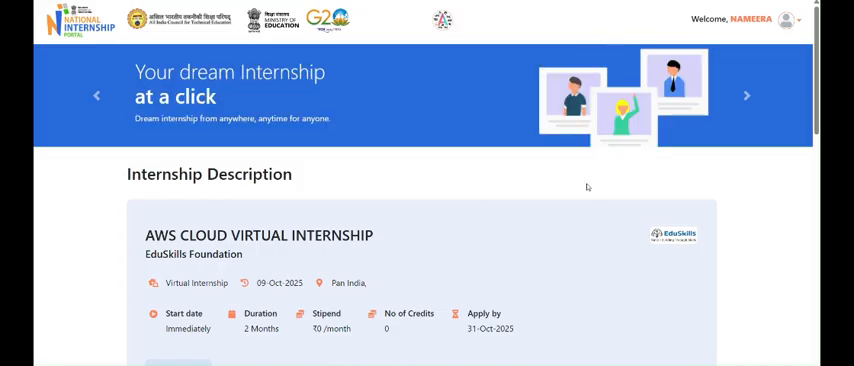
scroll(down, 3)
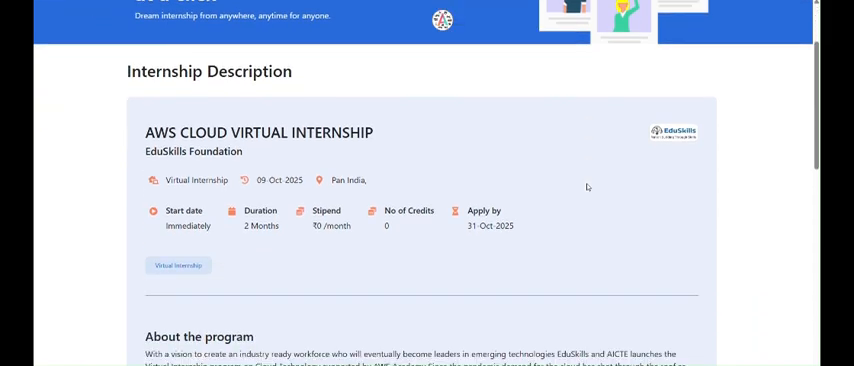
scroll(down, 3)
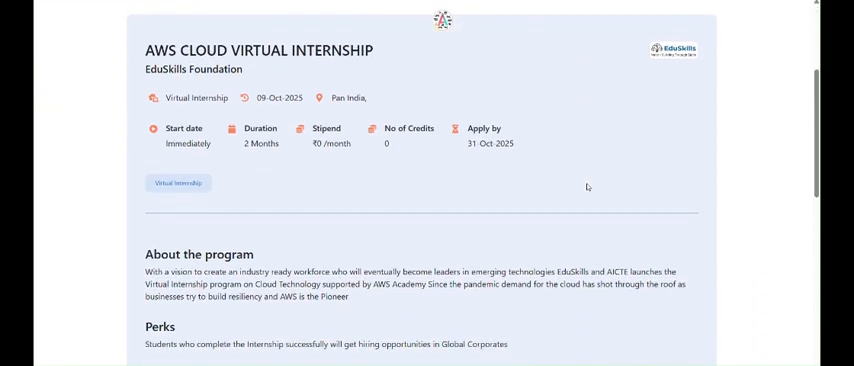
mouse_move(248, 186)
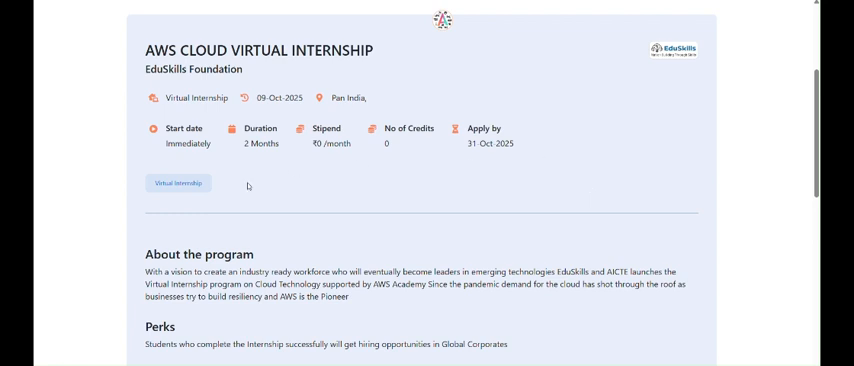
double_click(278, 98)
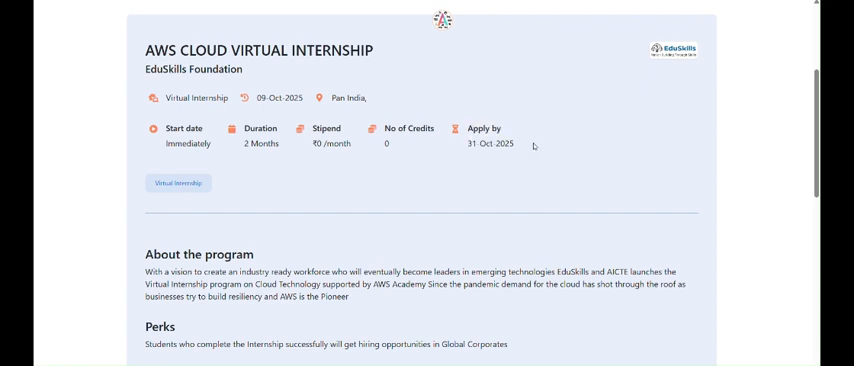
double_click(489, 143)
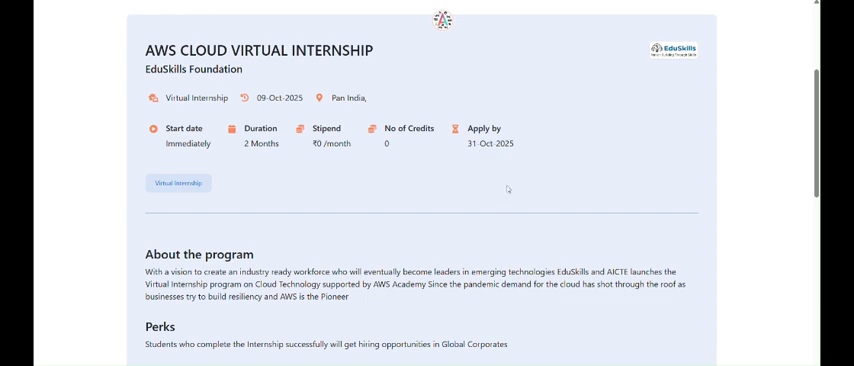
mouse_move(505, 188)
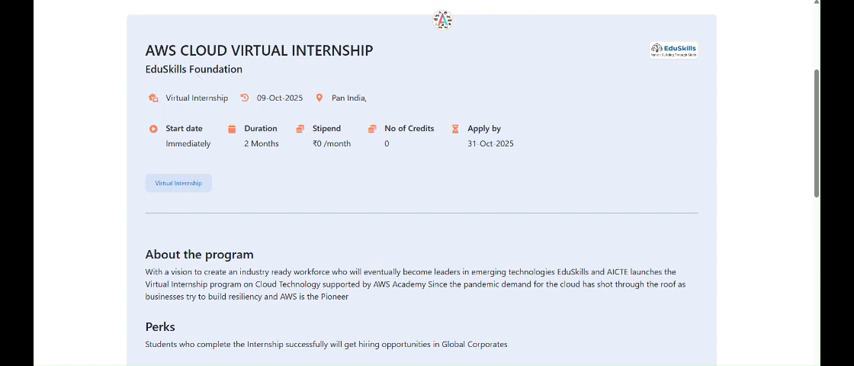
Step: Scroll down to the application area and make a first attempt at the 'I'm not a robot' check
scroll(down, 3)
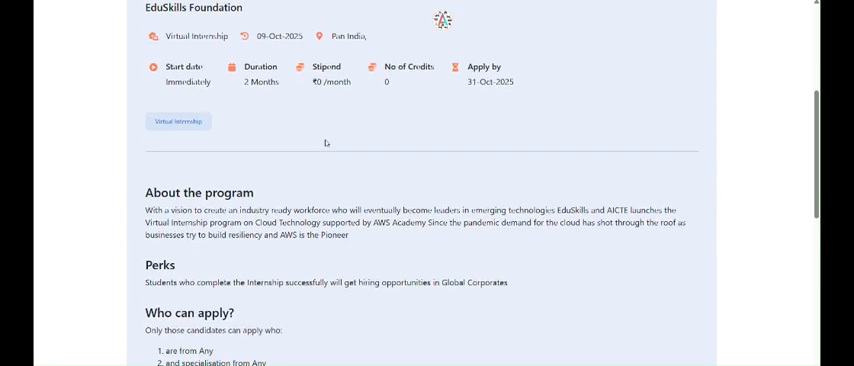
scroll(down, 3)
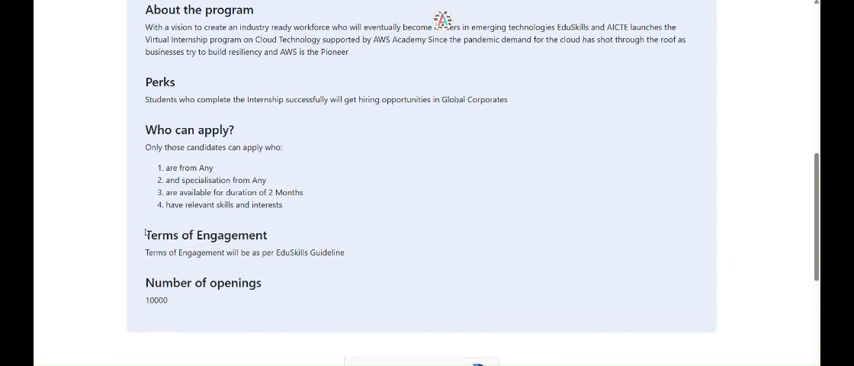
scroll(up, 3)
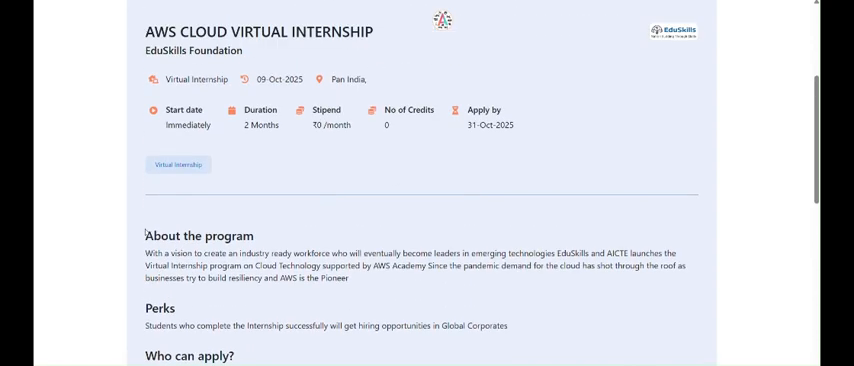
scroll(up, 3)
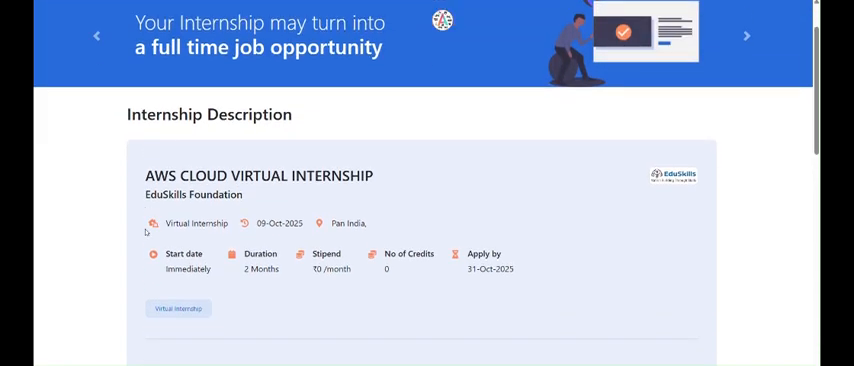
scroll(down, 3)
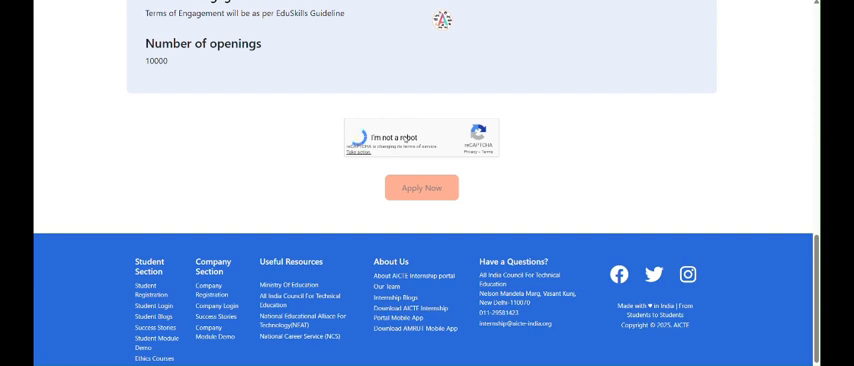
click(361, 137)
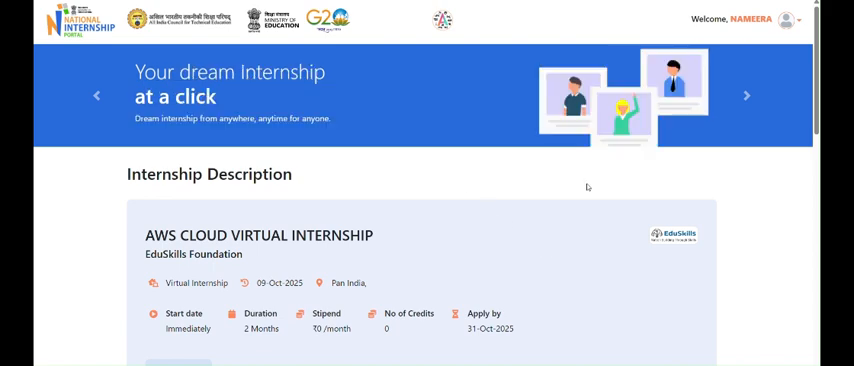
scroll(down, 3)
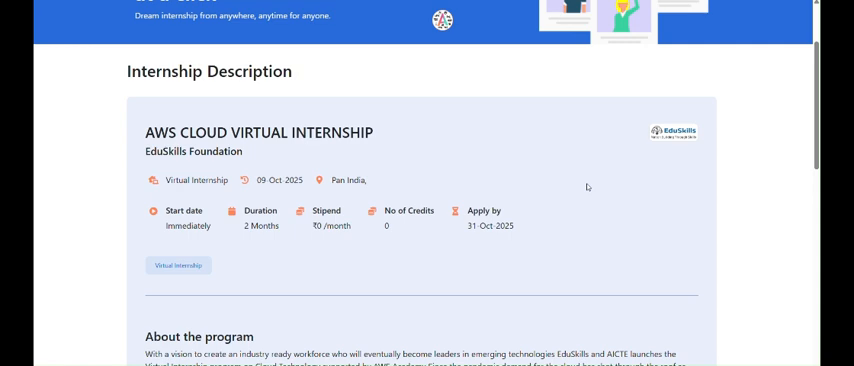
scroll(down, 3)
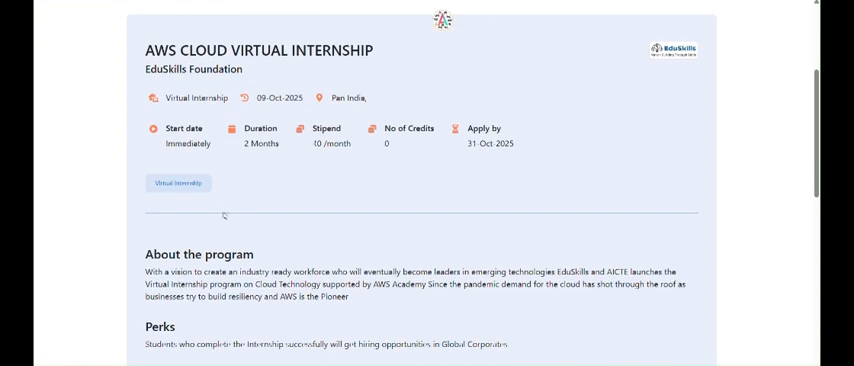
double_click(282, 98)
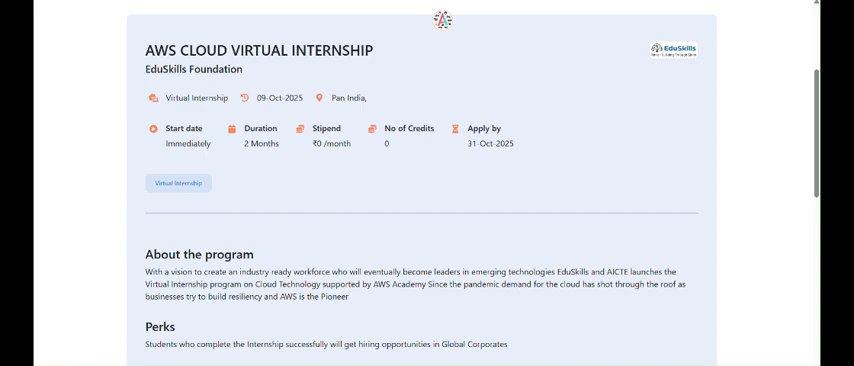
Step: Tick the 'I'm not a robot' reCAPTCHA and submit the application with Apply Now
scroll(down, 3)
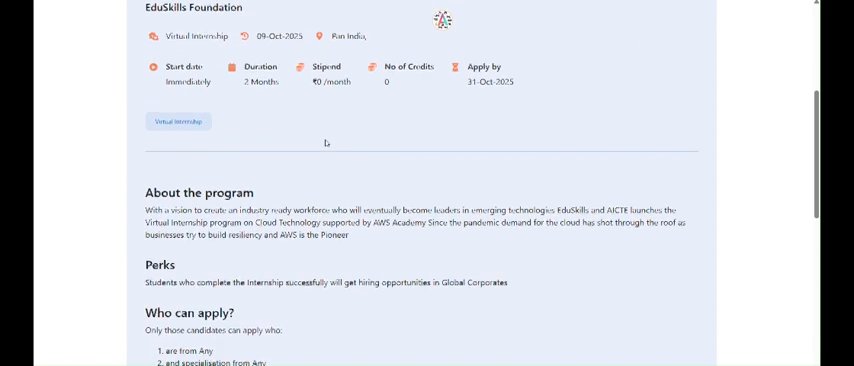
scroll(down, 3)
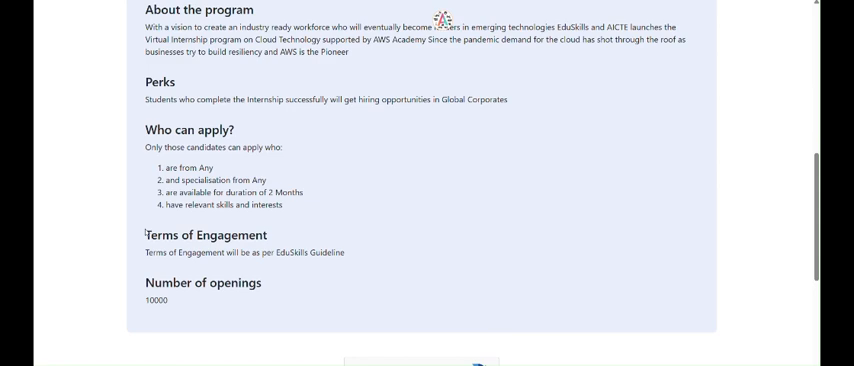
scroll(up, 3)
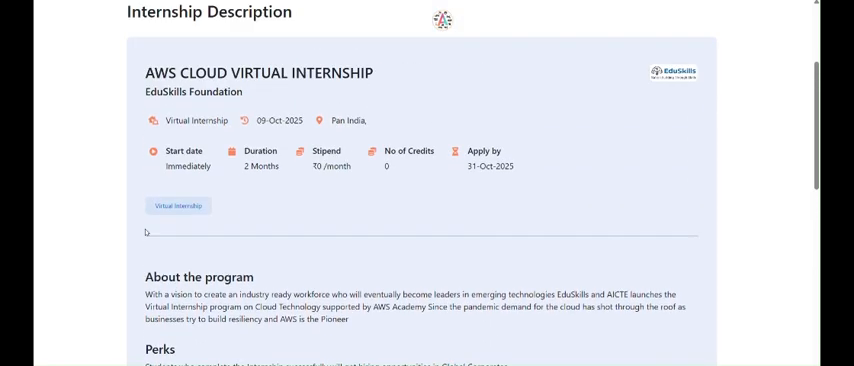
scroll(up, 3)
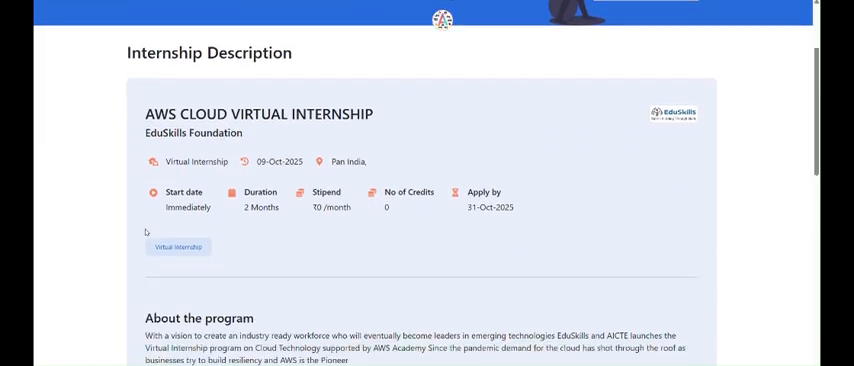
scroll(down, 3)
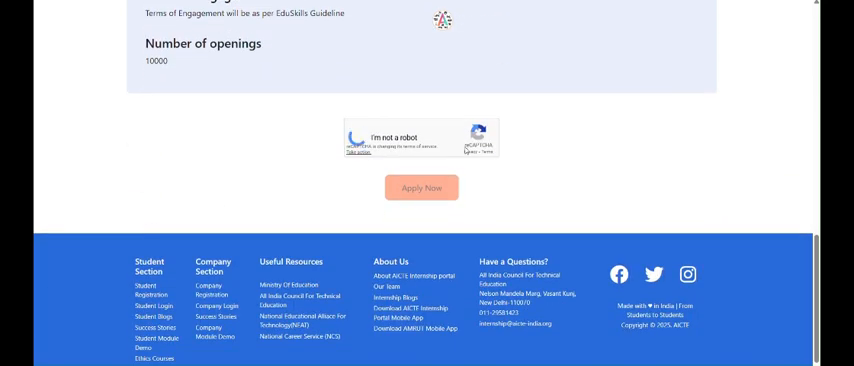
click(357, 138)
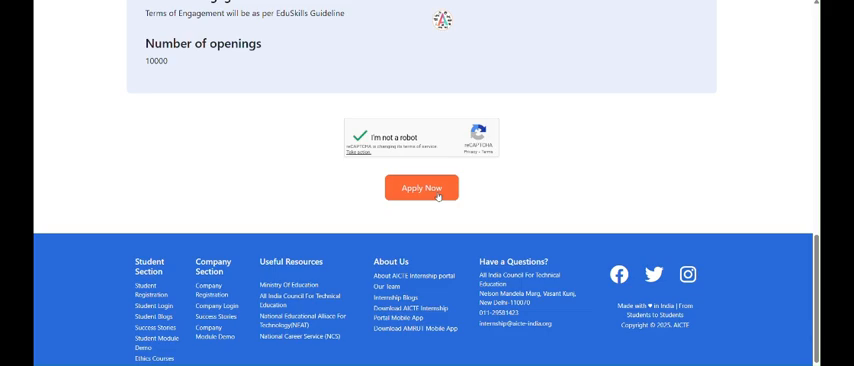
click(421, 188)
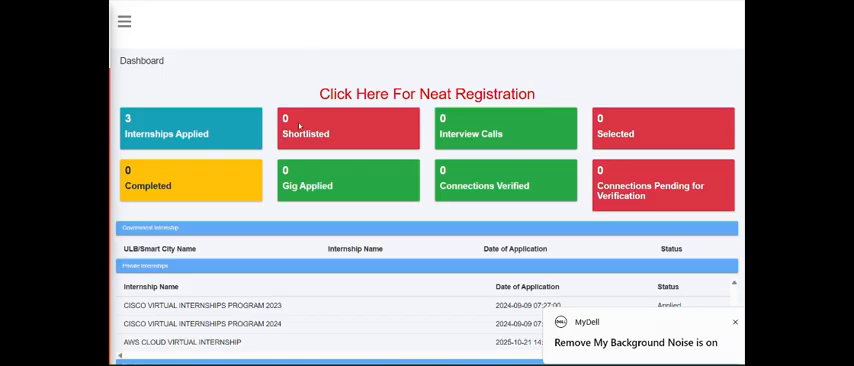